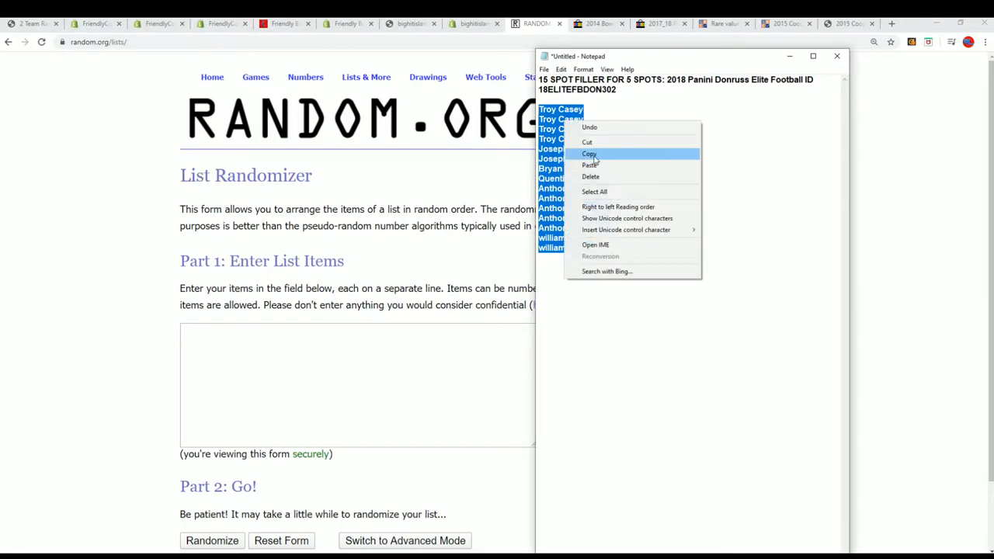
Step: Copy the 15 filler entrant names from Notepad into the List Randomizer box
{"action": "left_click", "coordinate": [589, 153]}
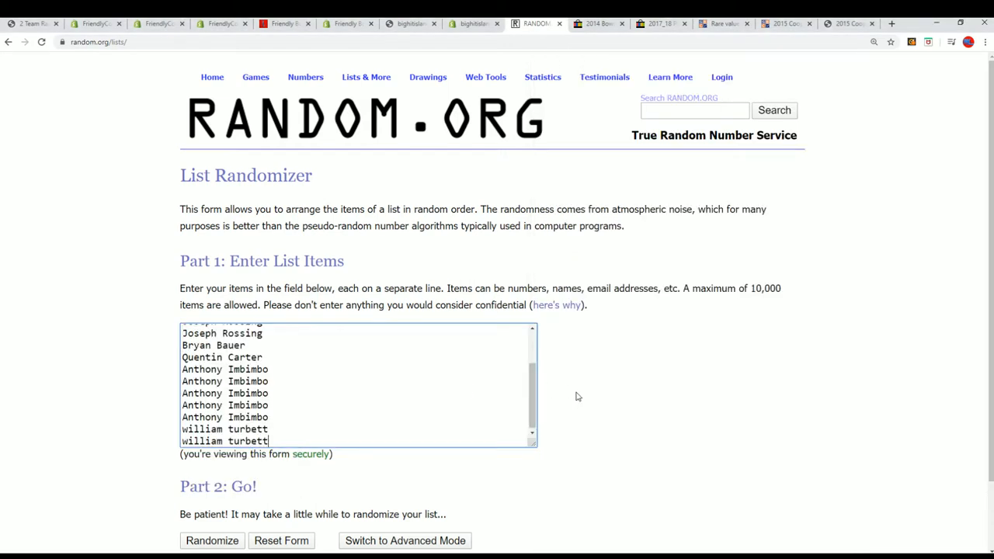
Step: Randomize the 15 entrant names, then repeat Again! until six shuffles are done
{"action": "scroll", "scroll_direction": "down", "scroll_amount": 3}
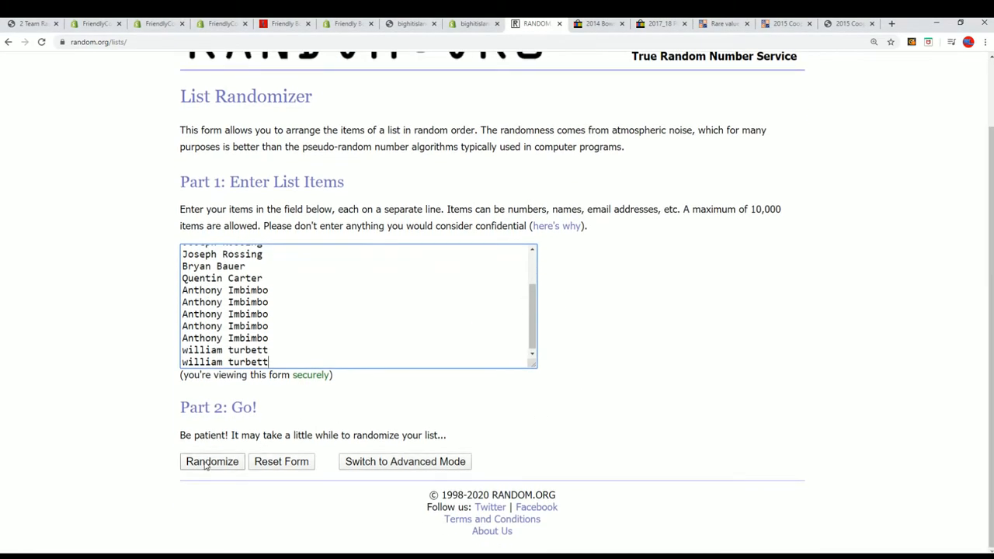
{"action": "left_click", "coordinate": [211, 461]}
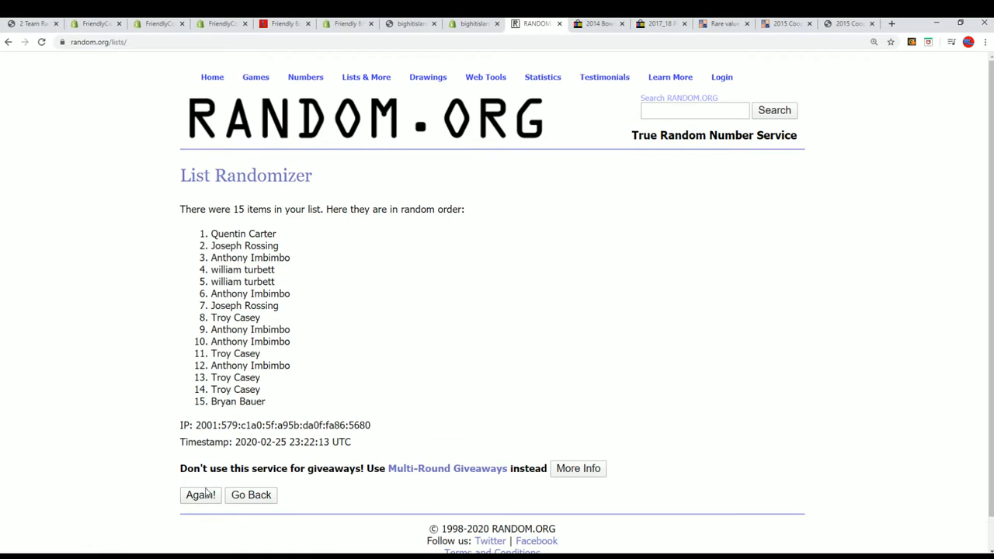
{"action": "left_click", "coordinate": [201, 495]}
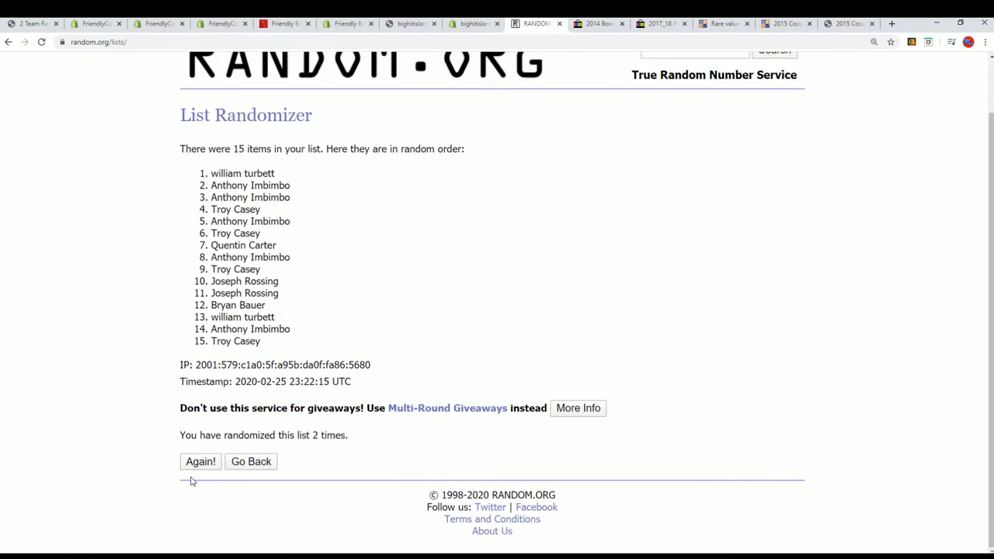
{"action": "left_click", "coordinate": [200, 462]}
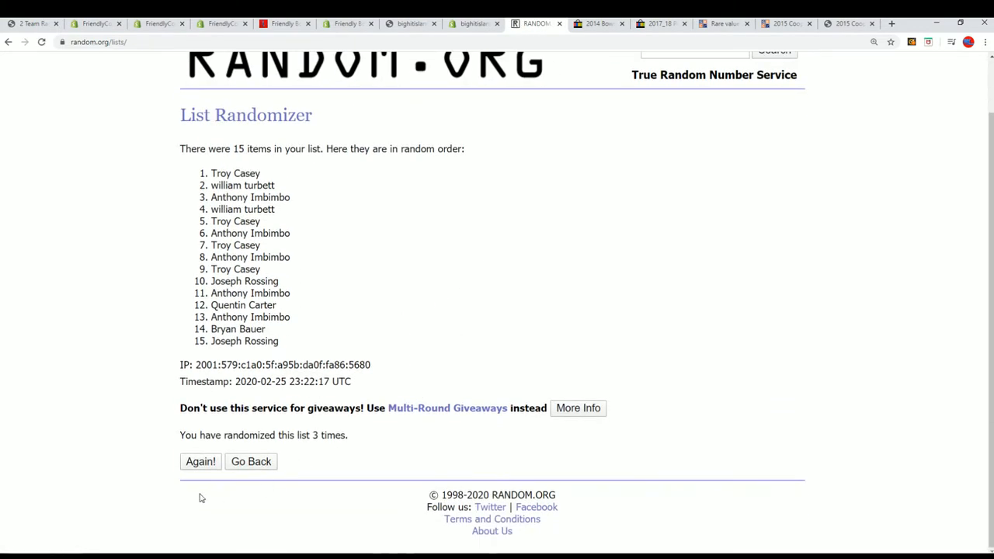
{"action": "left_click", "coordinate": [201, 461]}
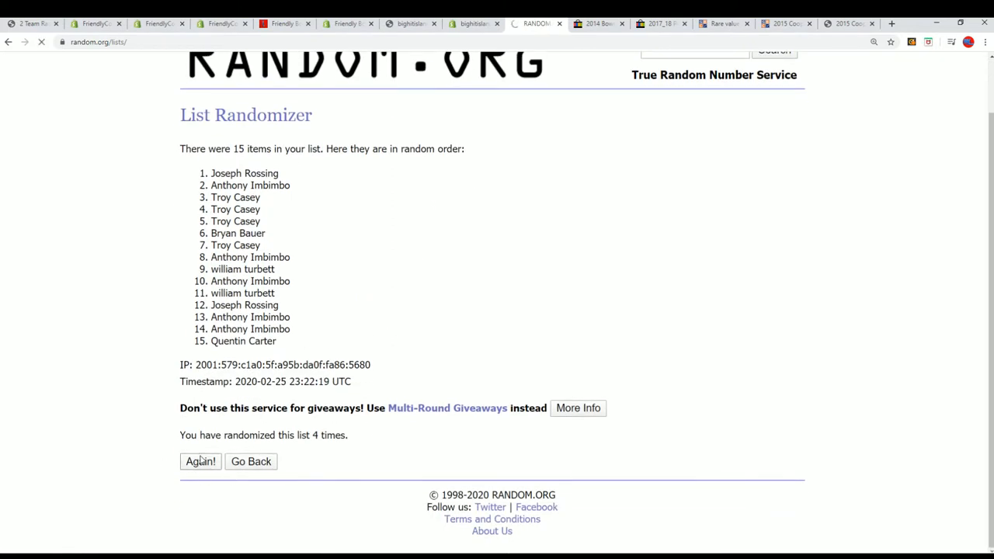
{"action": "left_click", "coordinate": [200, 461]}
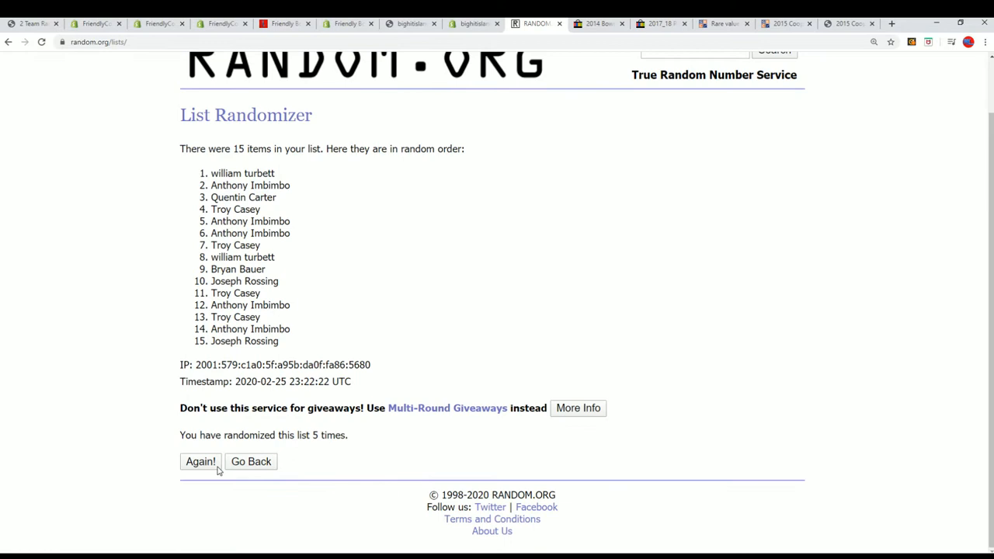
{"action": "left_click", "coordinate": [199, 461]}
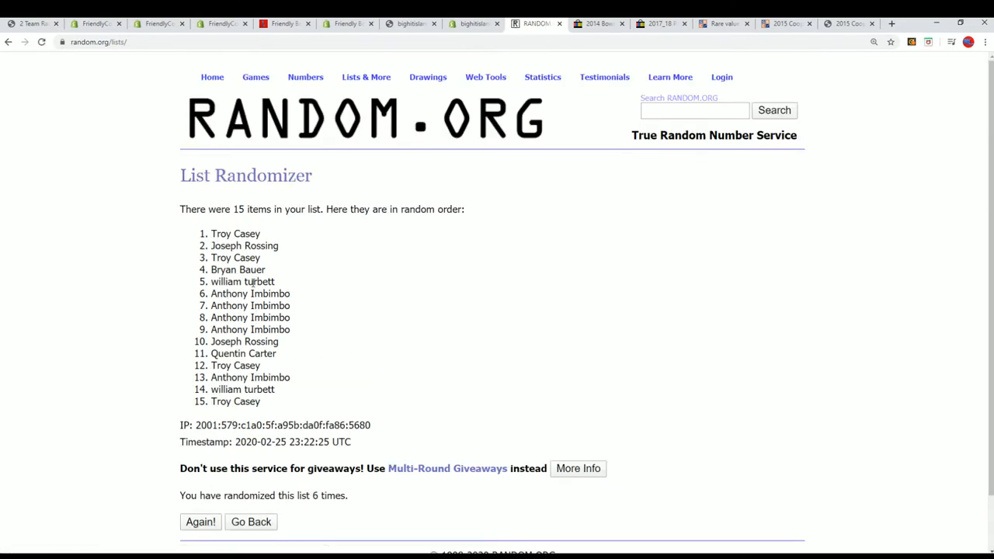
{"action": "mouse_move", "coordinate": [244, 515]}
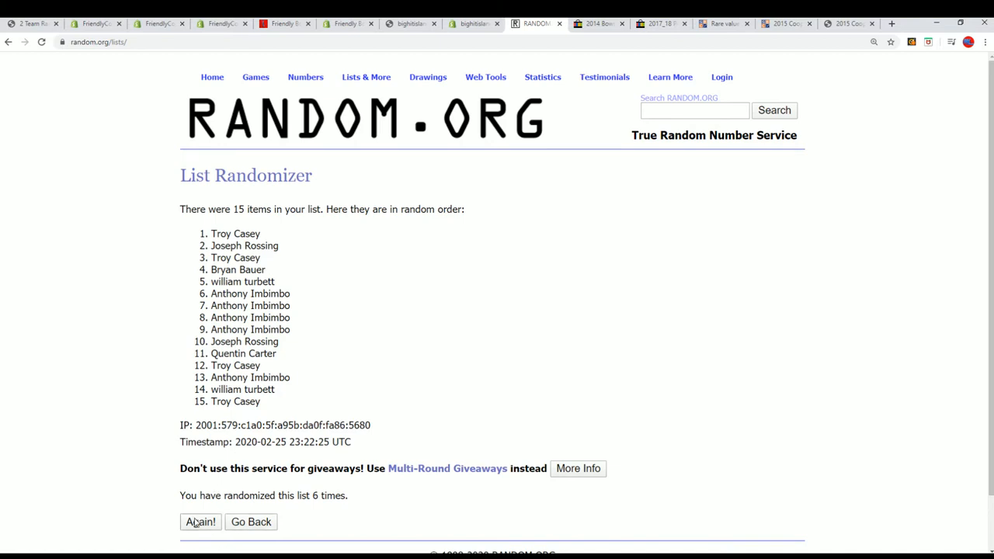
Step: Shuffle a seventh time and copy the top five names
{"action": "left_click", "coordinate": [199, 521]}
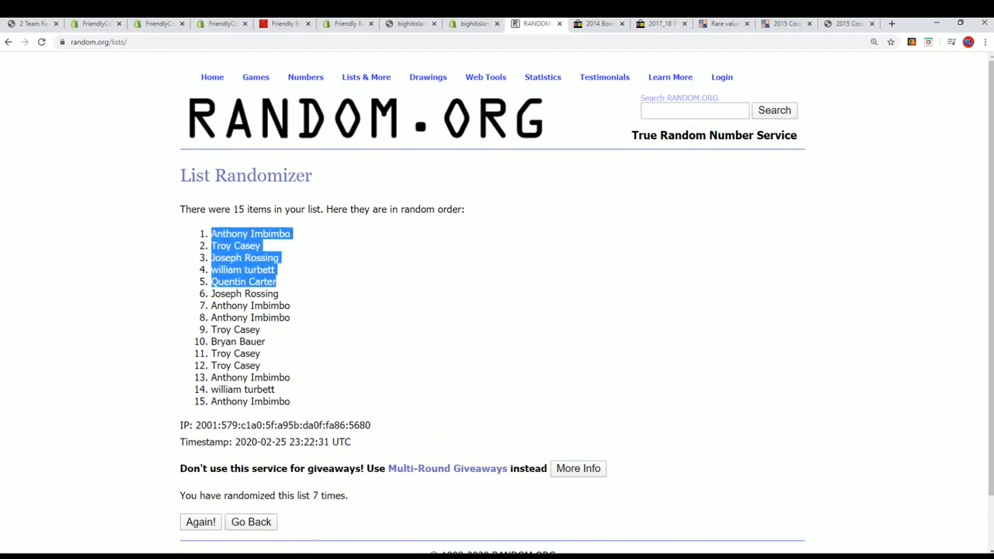
{"action": "right_click", "coordinate": [243, 257]}
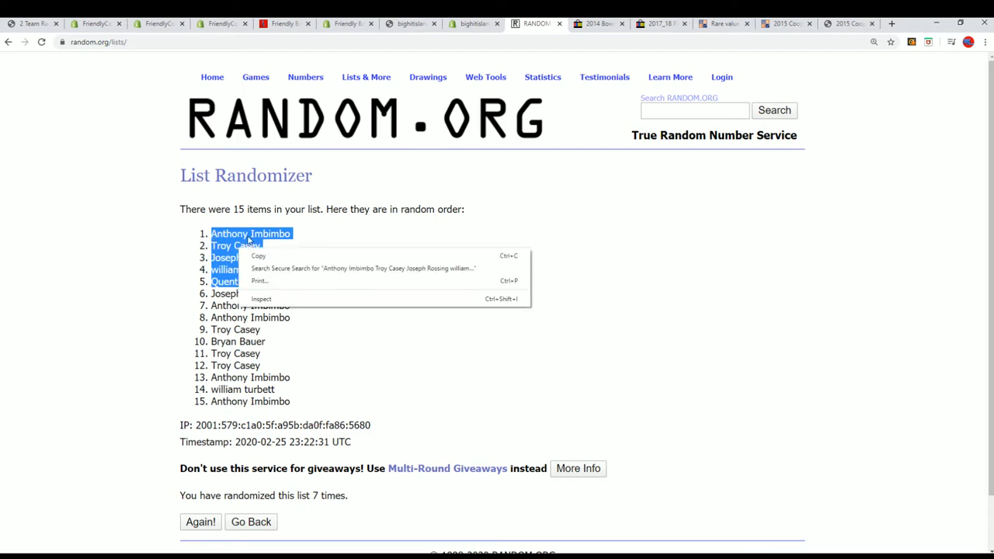
{"action": "left_click", "coordinate": [406, 279]}
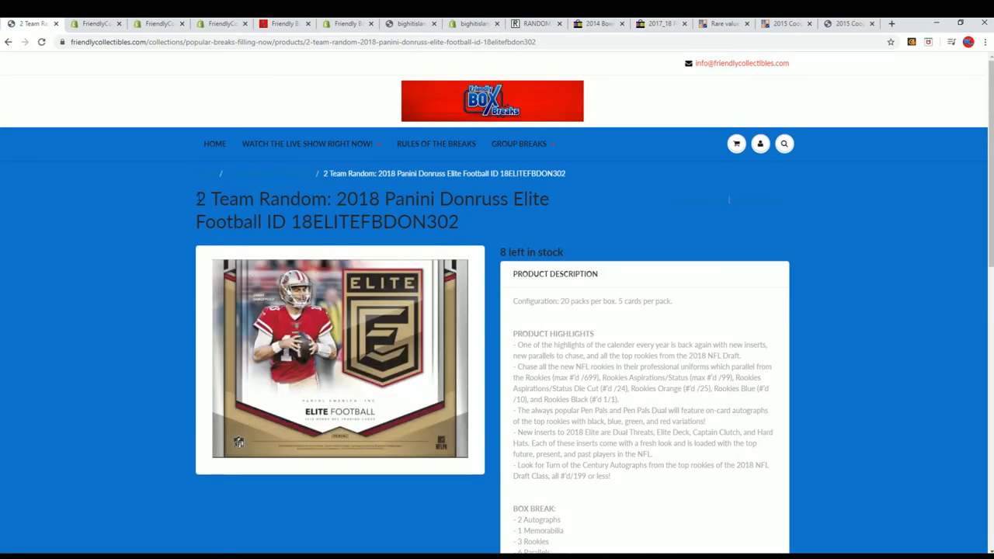
Step: Highlight '2 Team Random' in the title and scroll to the $18.75 price
{"action": "double_click", "coordinate": [260, 199]}
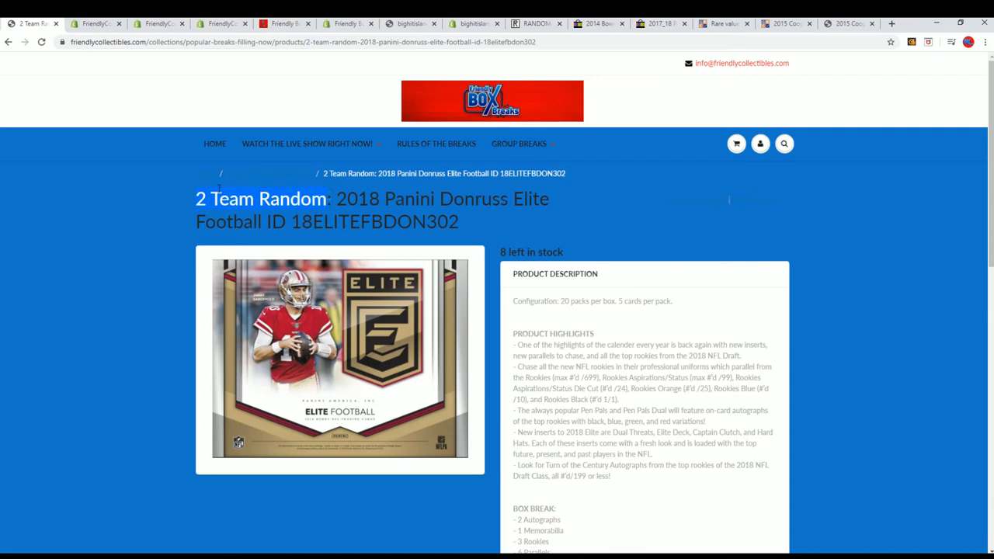
{"action": "scroll", "scroll_direction": "down", "scroll_amount": 3}
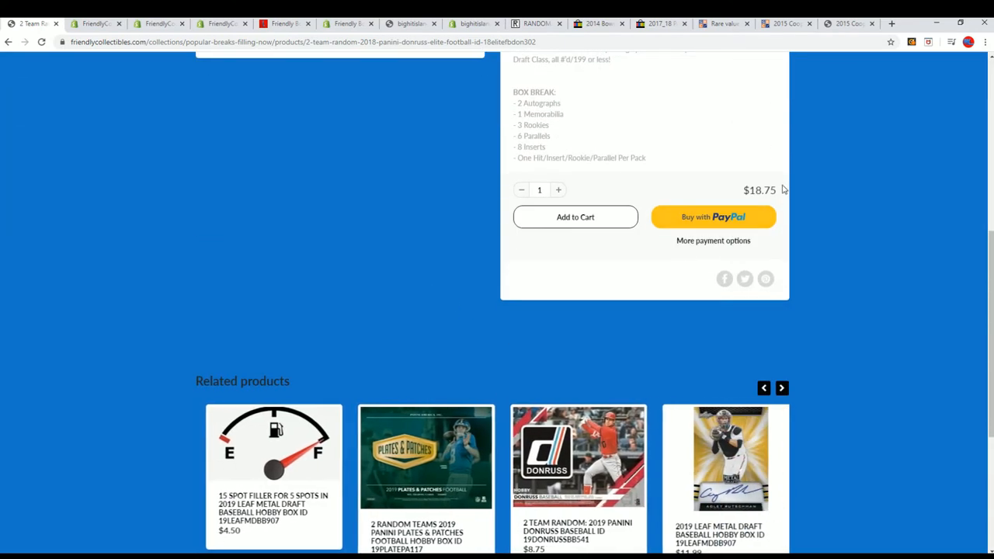